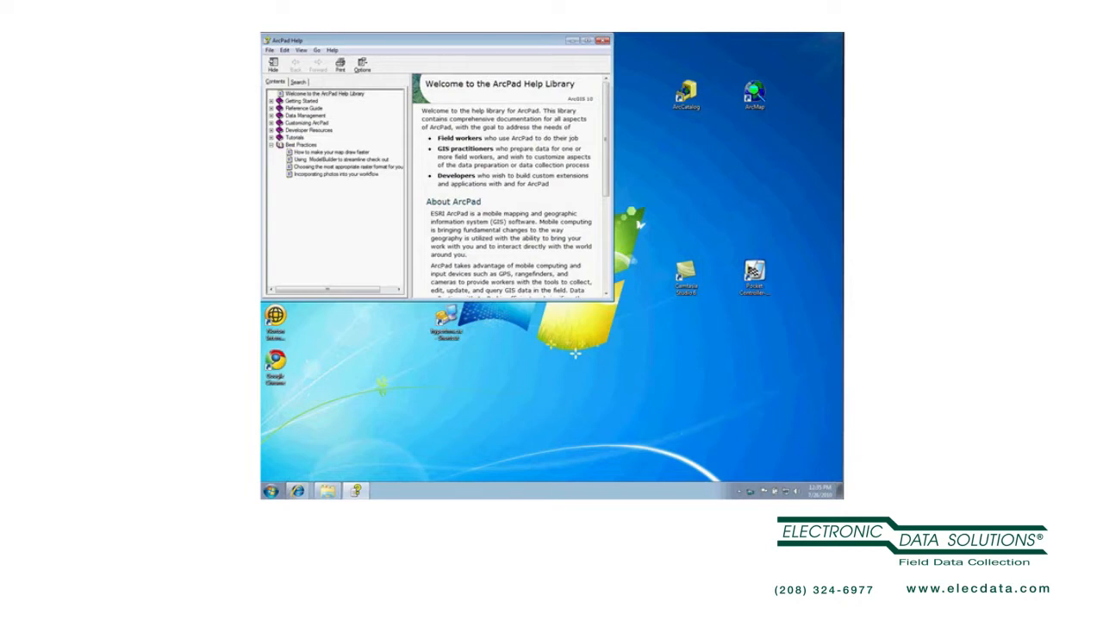
Maximize ArcPad Help and show the 'Incorporating photos into your workflow' topic with its diagram
left_click(343, 166)
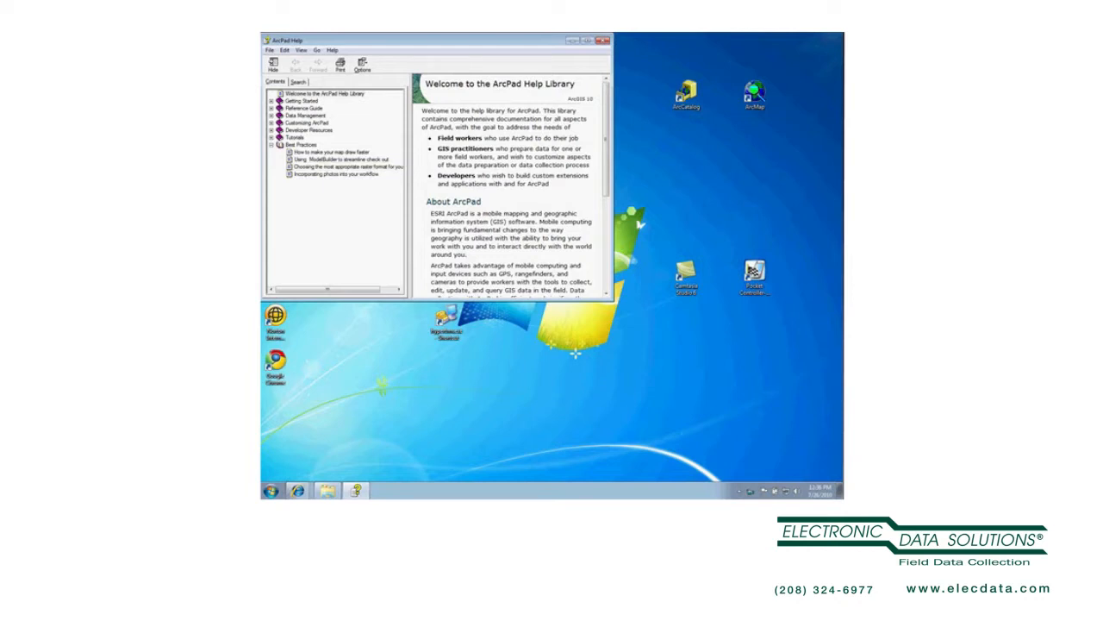
left_click(334, 173)
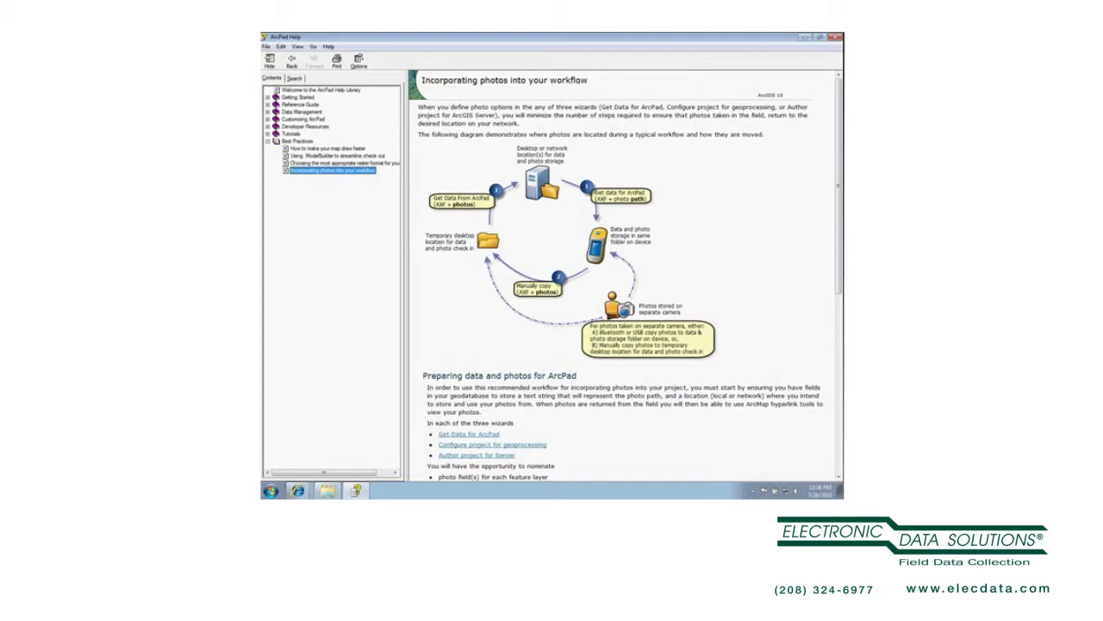
Show the Get Data for ArcPad topic and move down to its Select Picture Options section
left_click(469, 435)
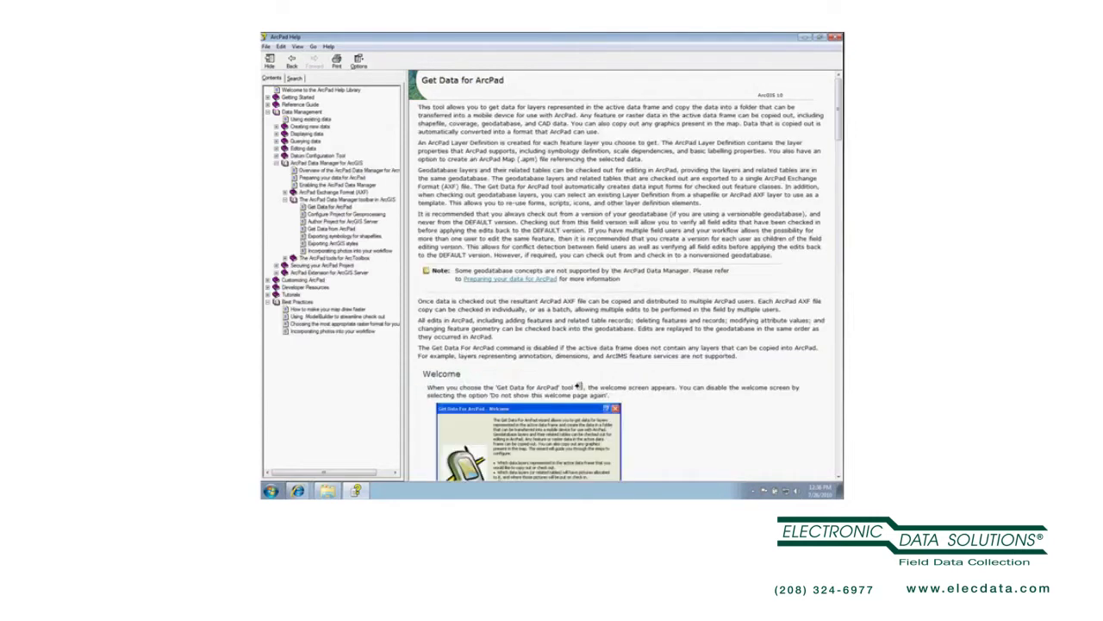
scroll("down", 3)
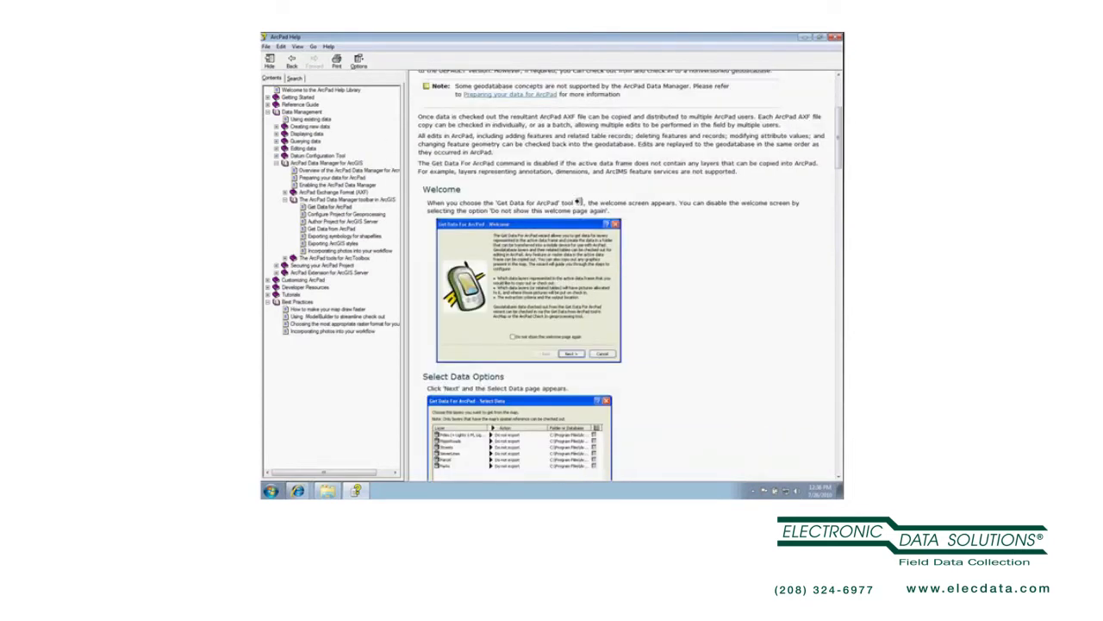
scroll("down", 3)
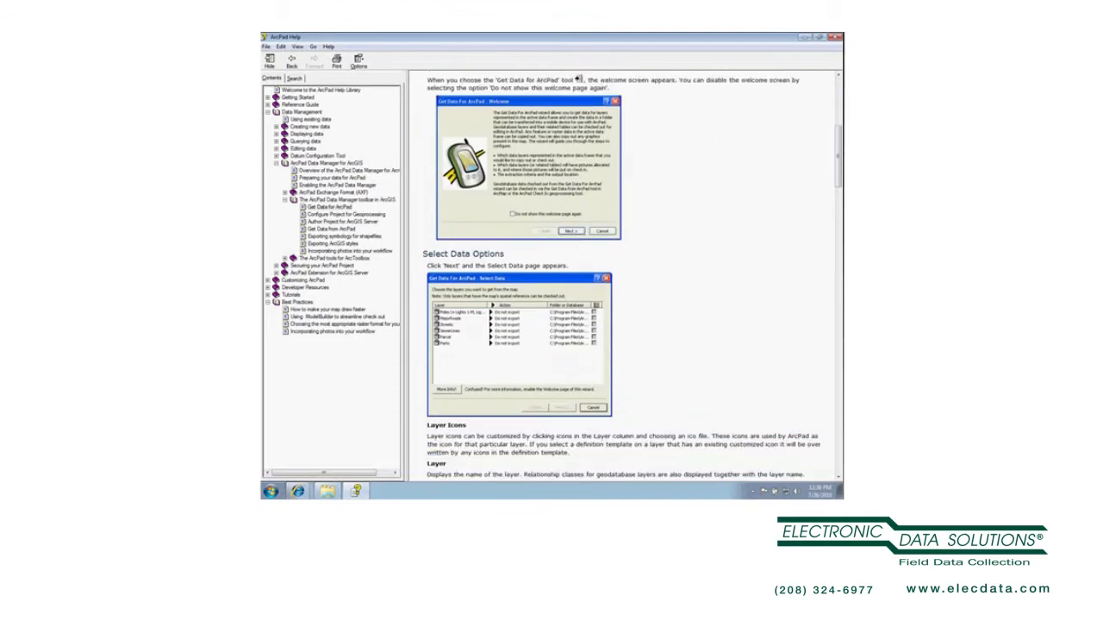
scroll("down", 3)
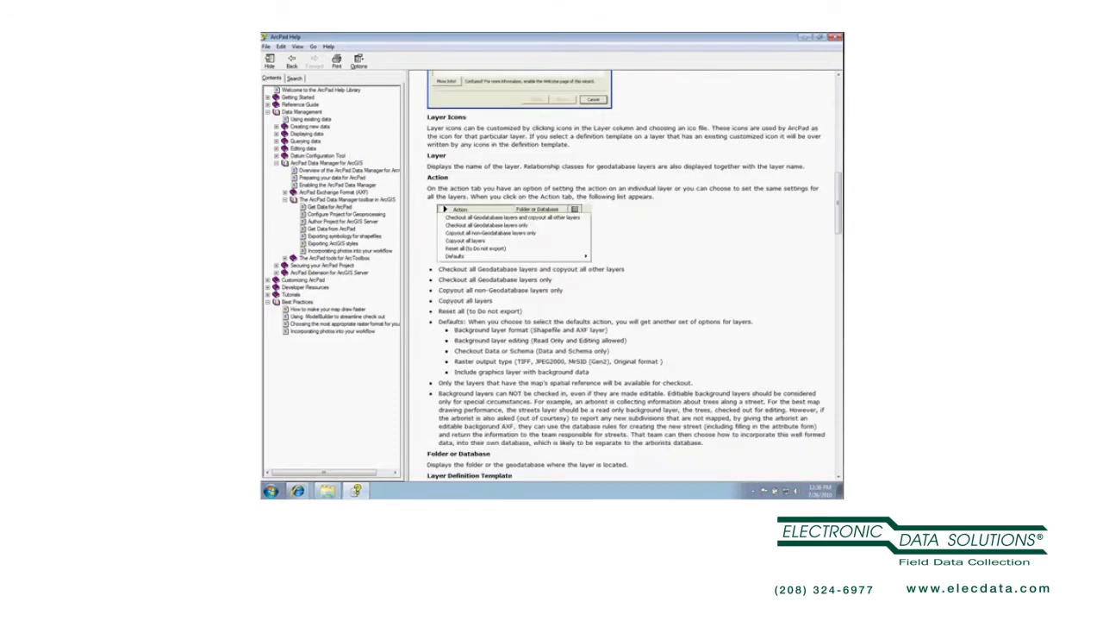
scroll("down", 3)
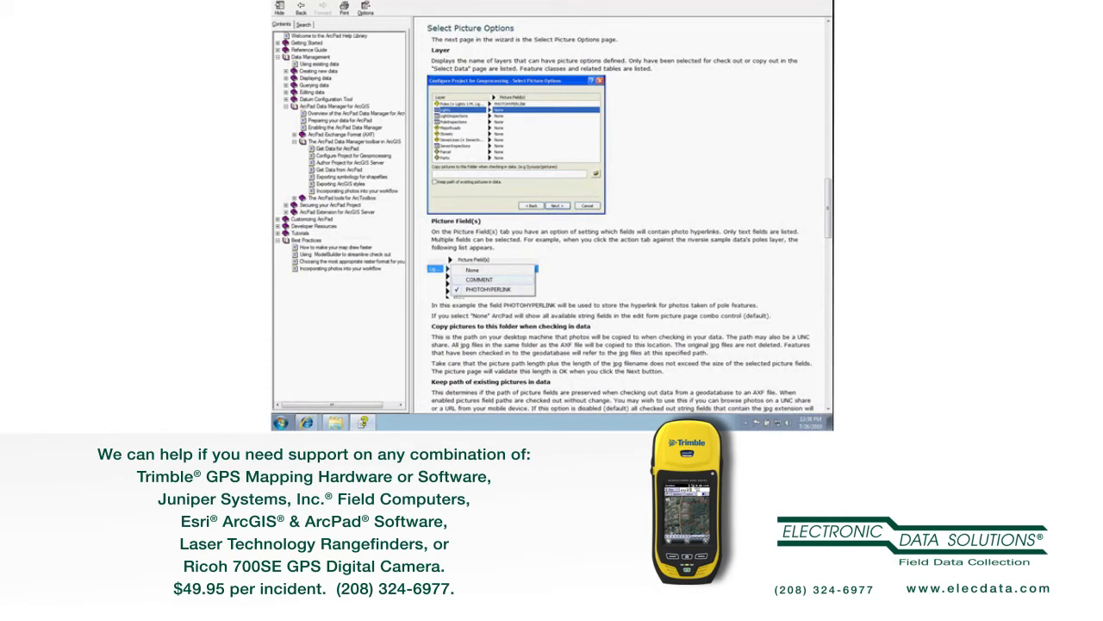
Read the Select Picture Options section on picture fields and copying pictures at check-in
scroll("down", 3)
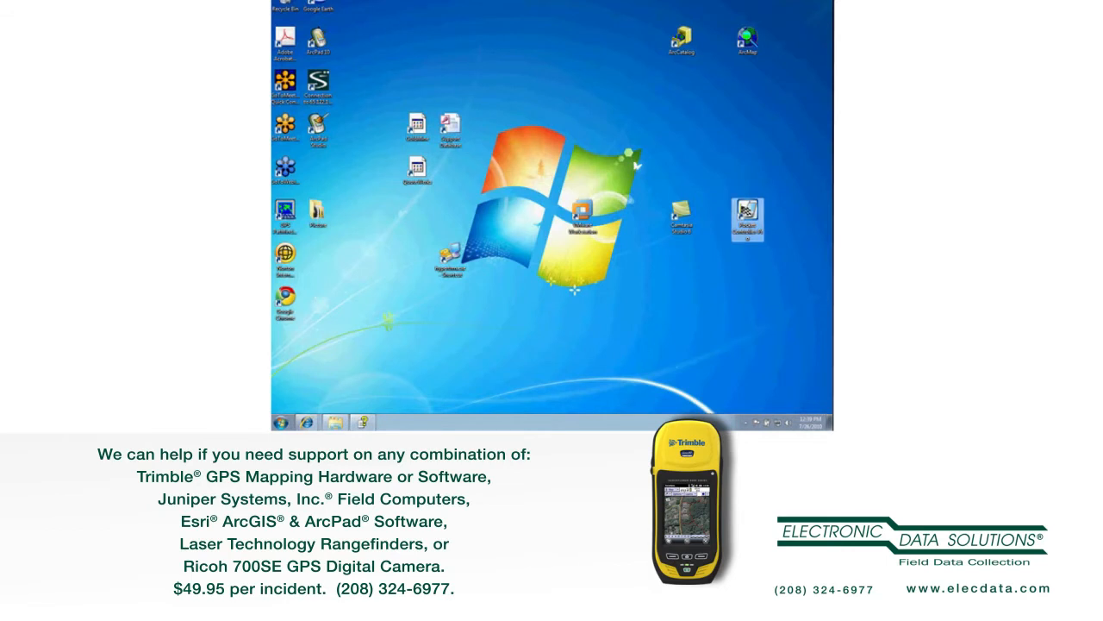
Start ArcPad from its desktop shortcut
double_click(746, 218)
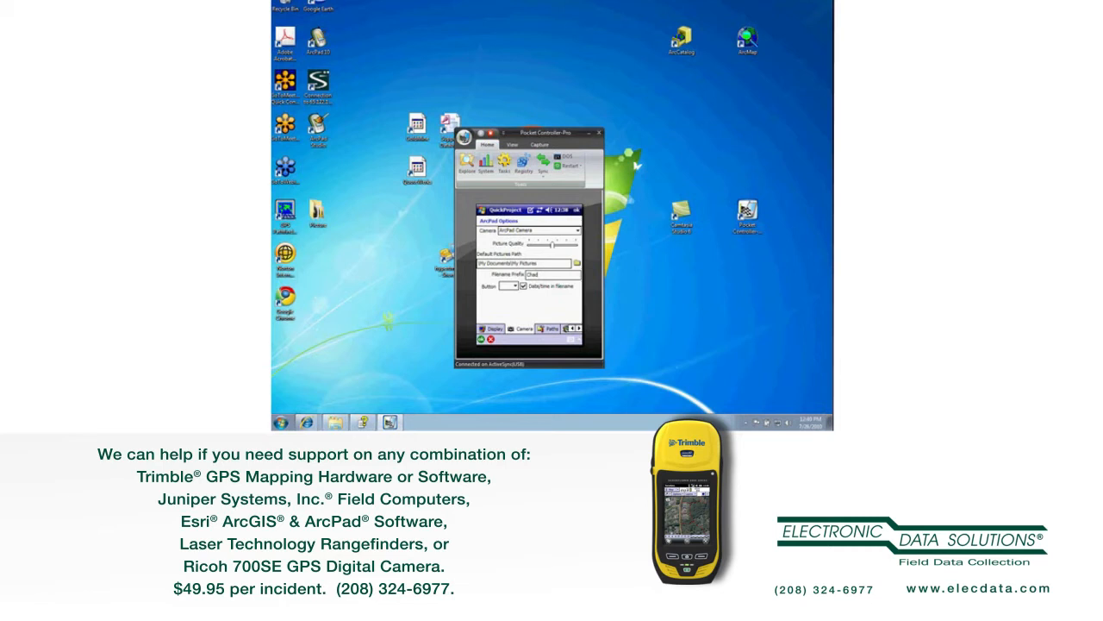
Show the Camera options with photo filename prefix and default pictures folder path
left_click(531, 263)
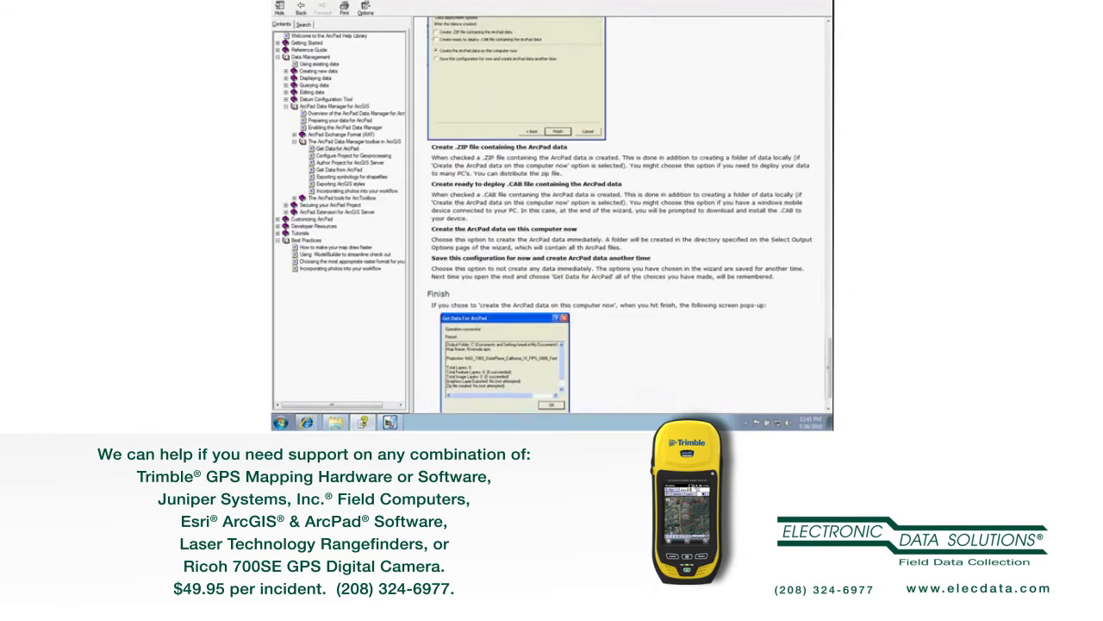
Read the photo workflow topic through returning photos to the desktop, then return to its start
scroll("up", 3)
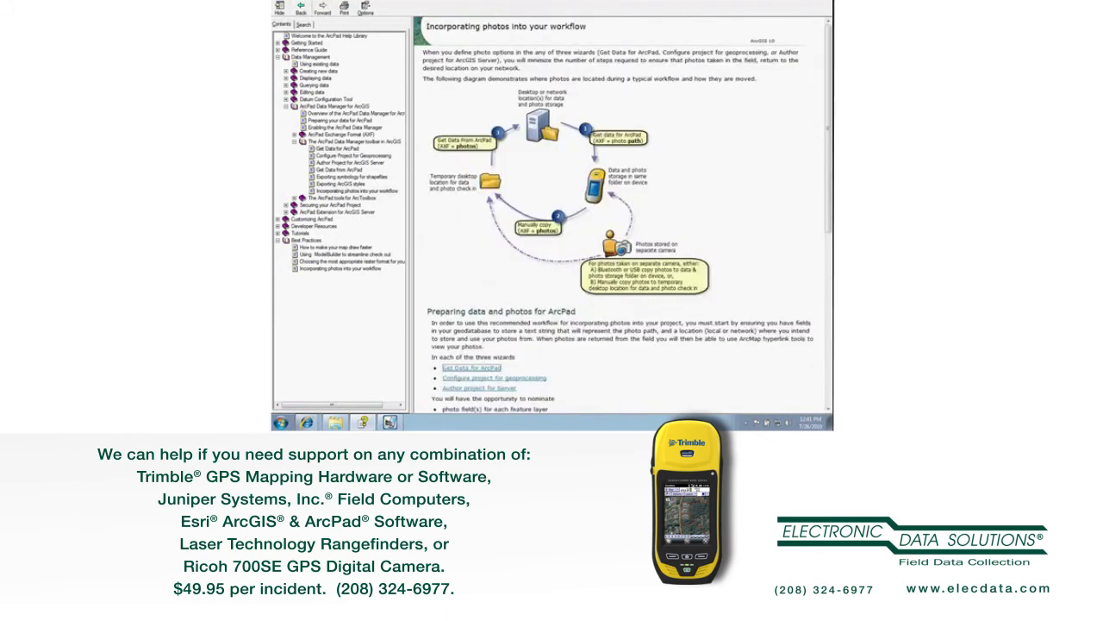
scroll("down", 3)
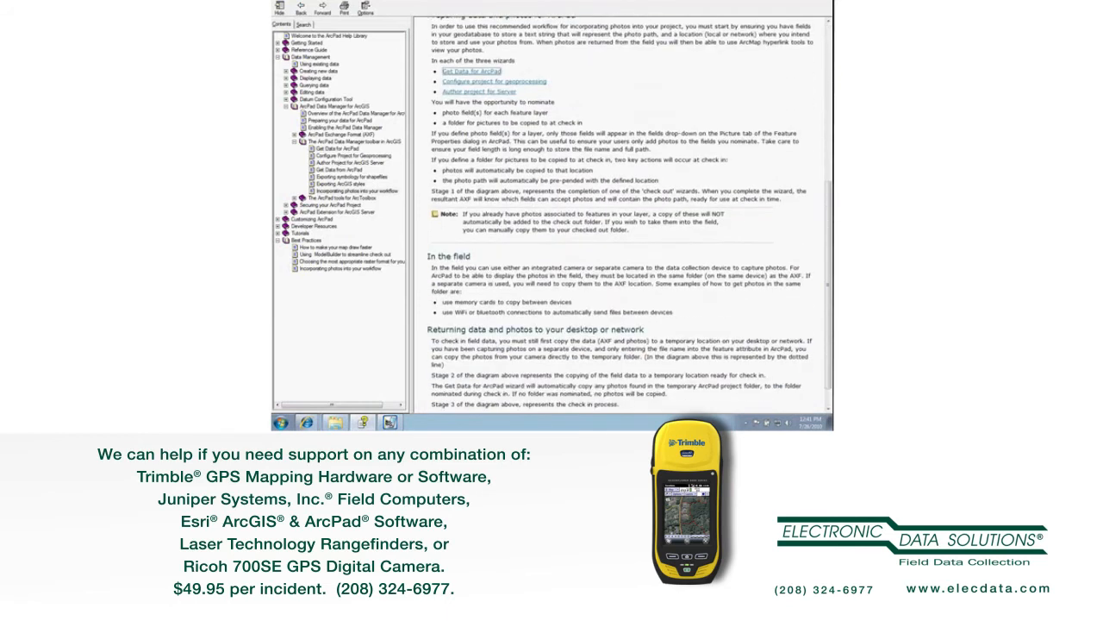
scroll("down", 3)
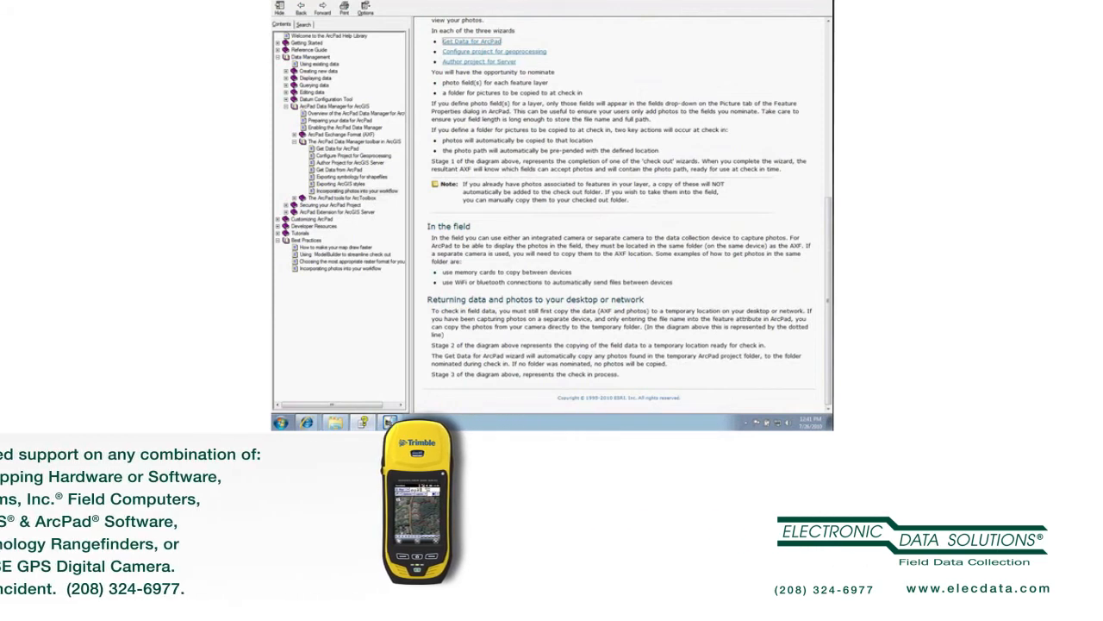
left_click(351, 286)
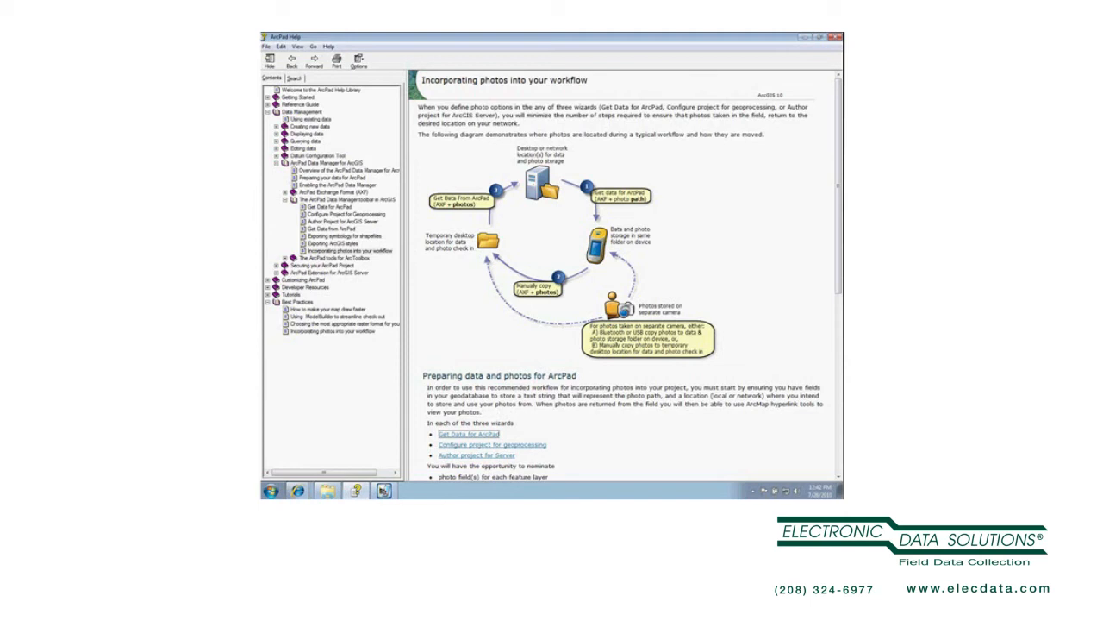
Review the Data Manager wizard topic's Select Picture Options section on picture fields
scroll("down", 3)
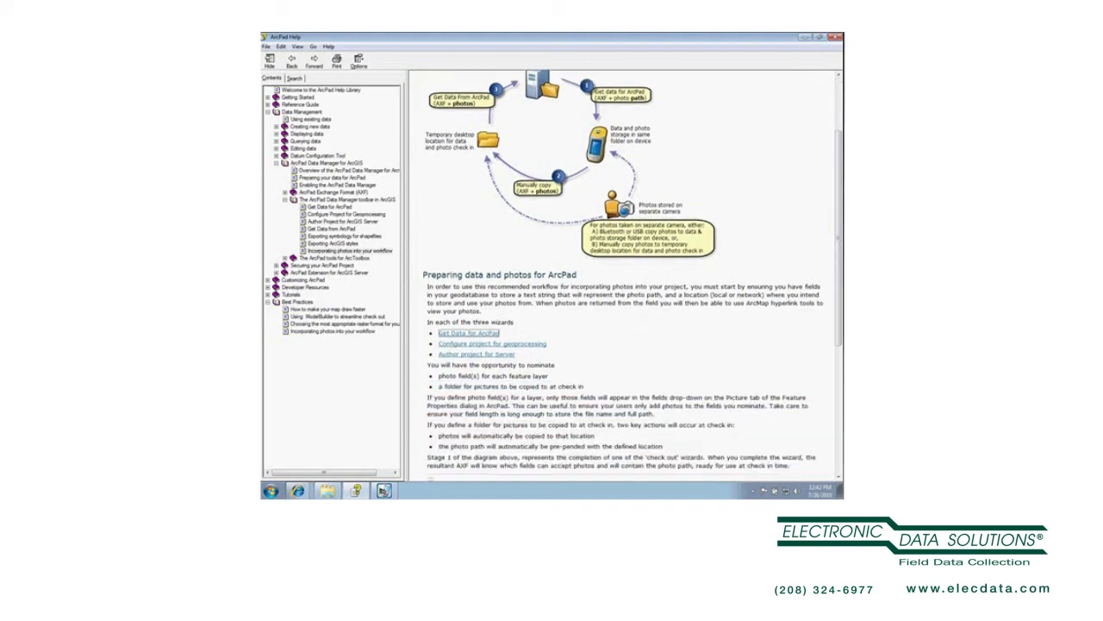
scroll("up", 3)
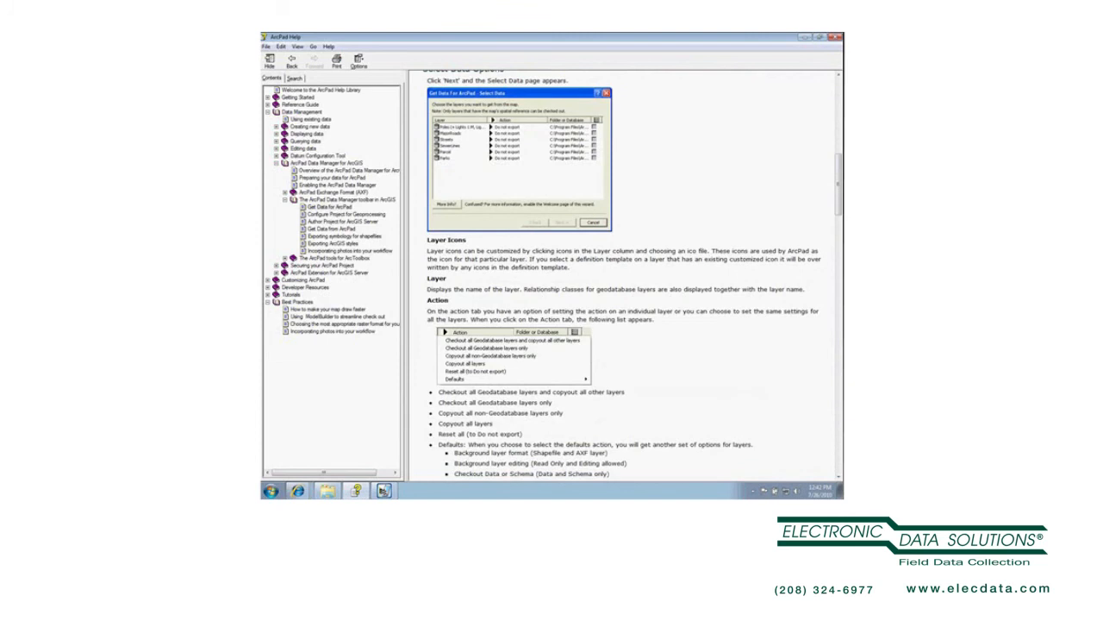
scroll("down", 3)
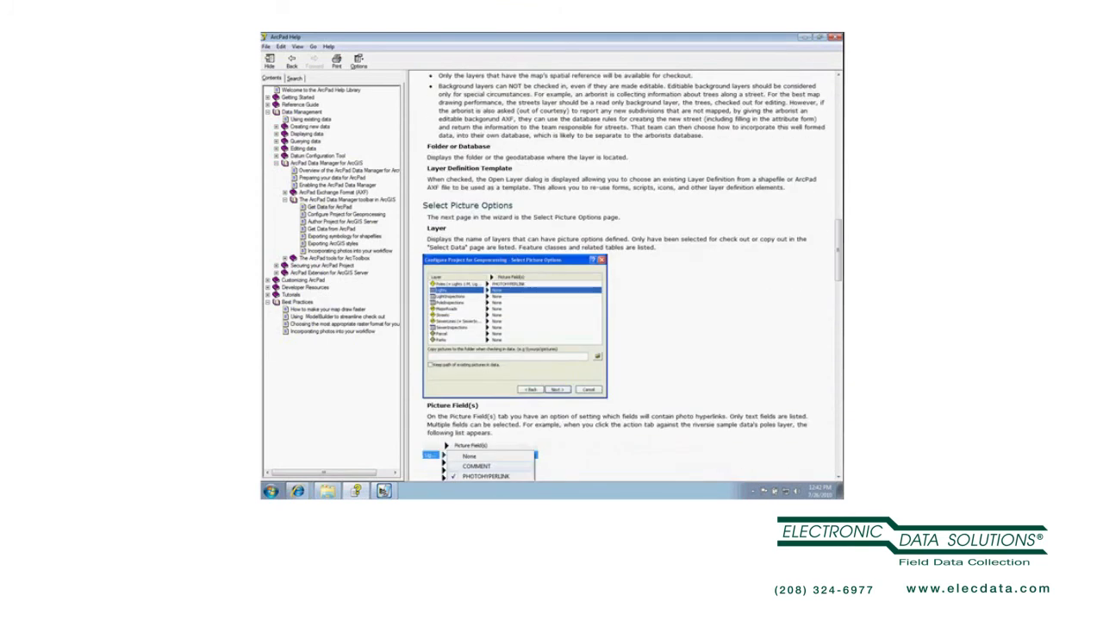